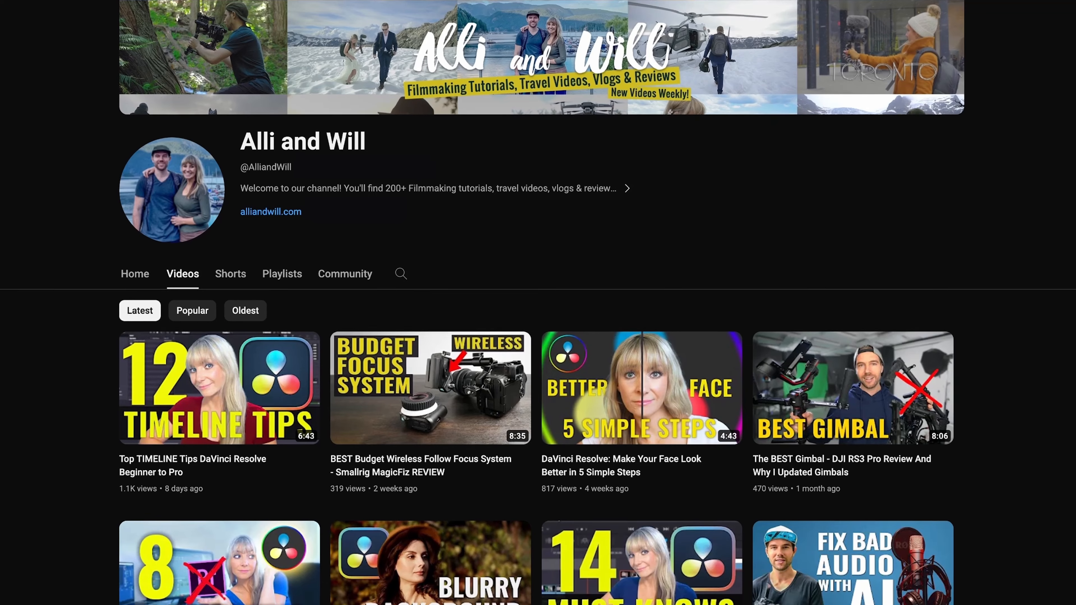
Step: Select 1.mp4 with 5.mp3 and run Auto Align Clips using Waveform matching
scroll(down, 3)
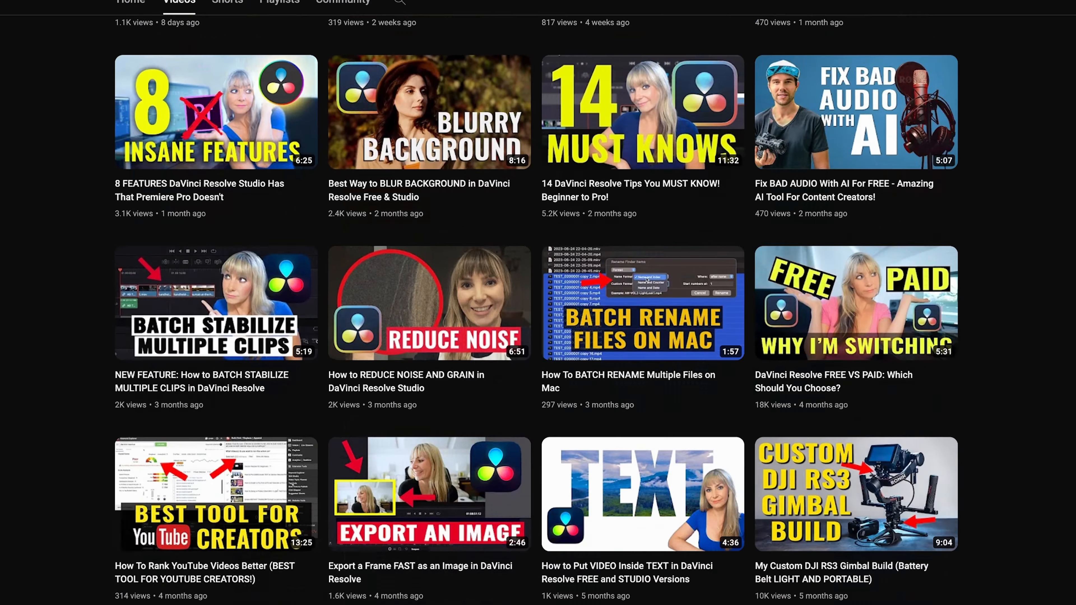
scroll(down, 3)
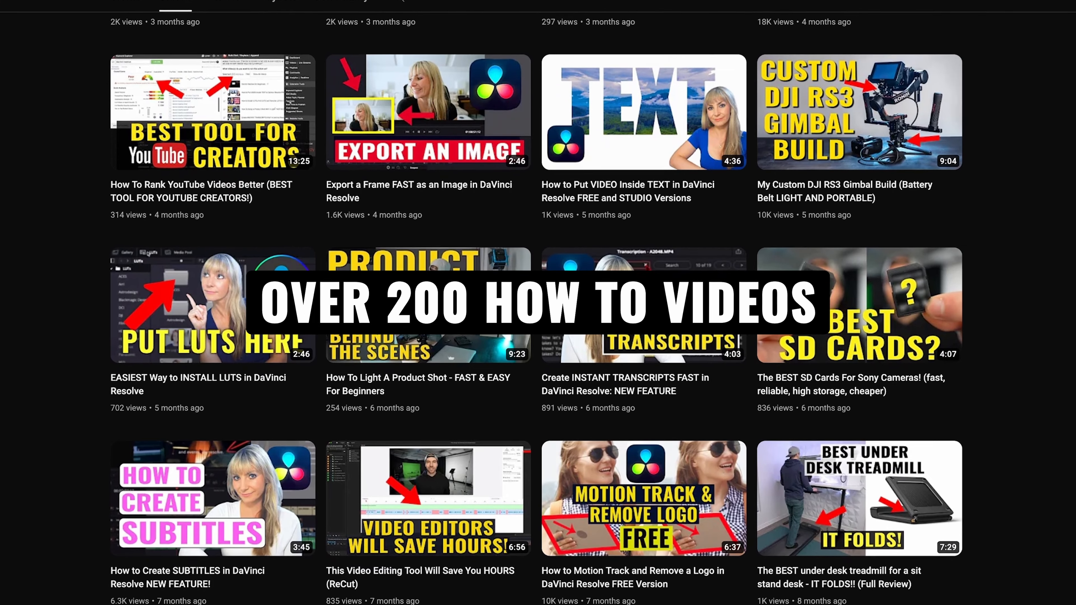
scroll(down, 3)
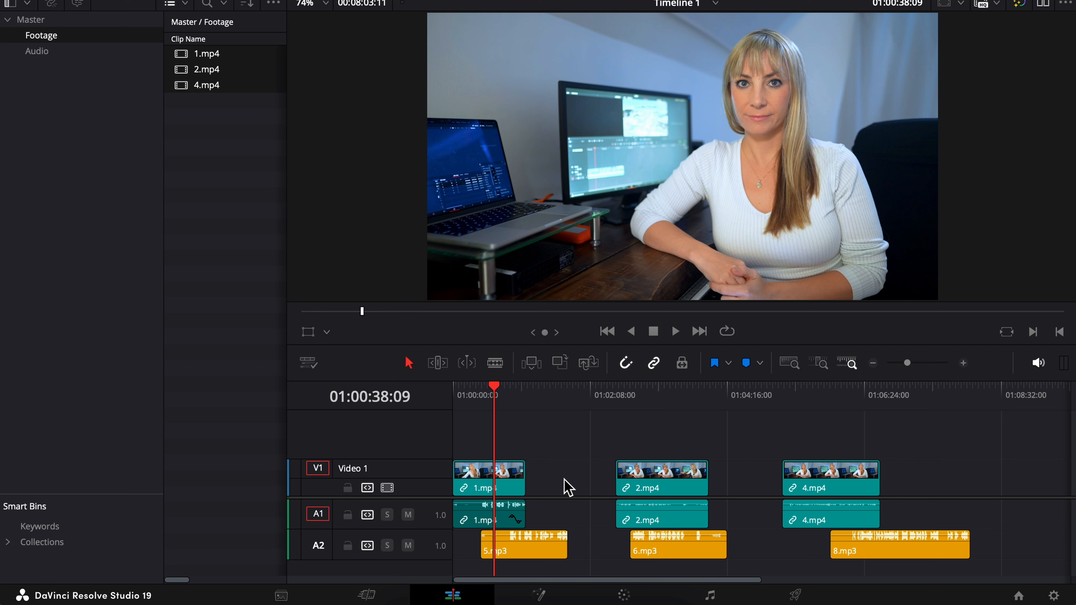
mouse_move(537, 542)
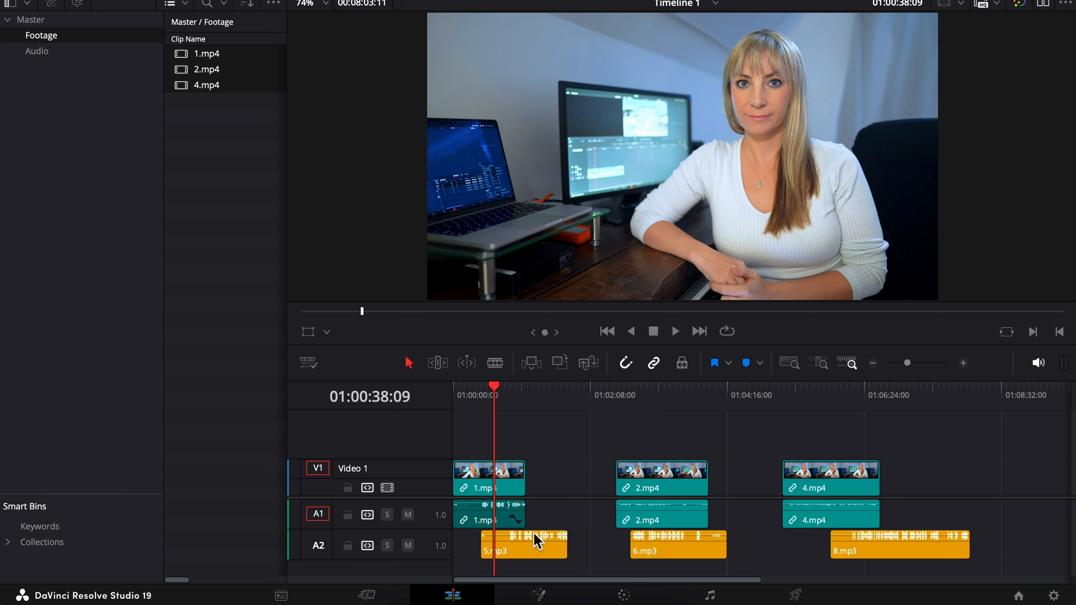
click(489, 478)
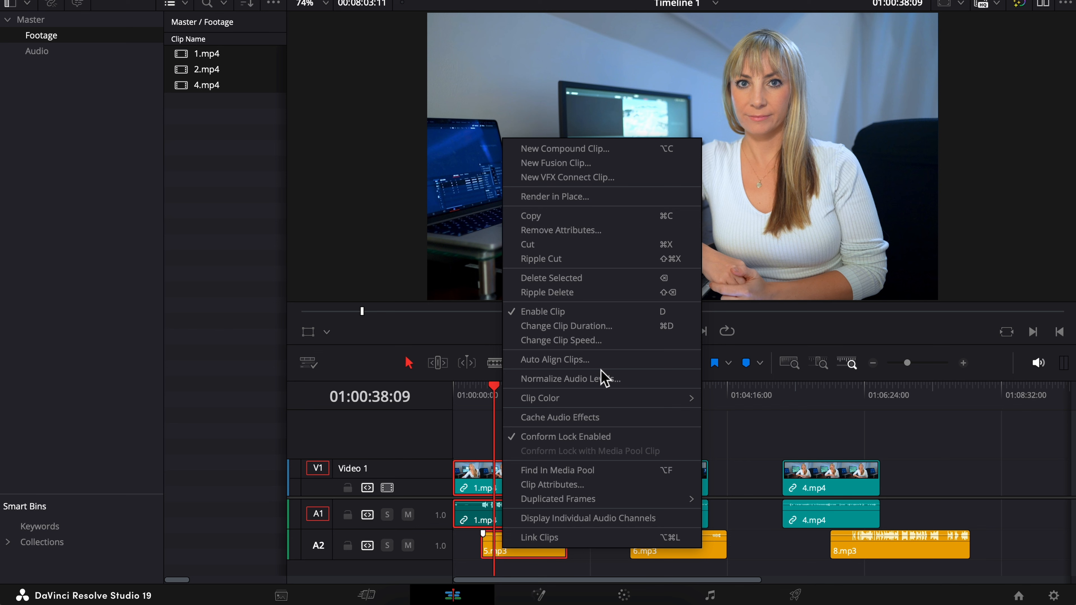
click(553, 358)
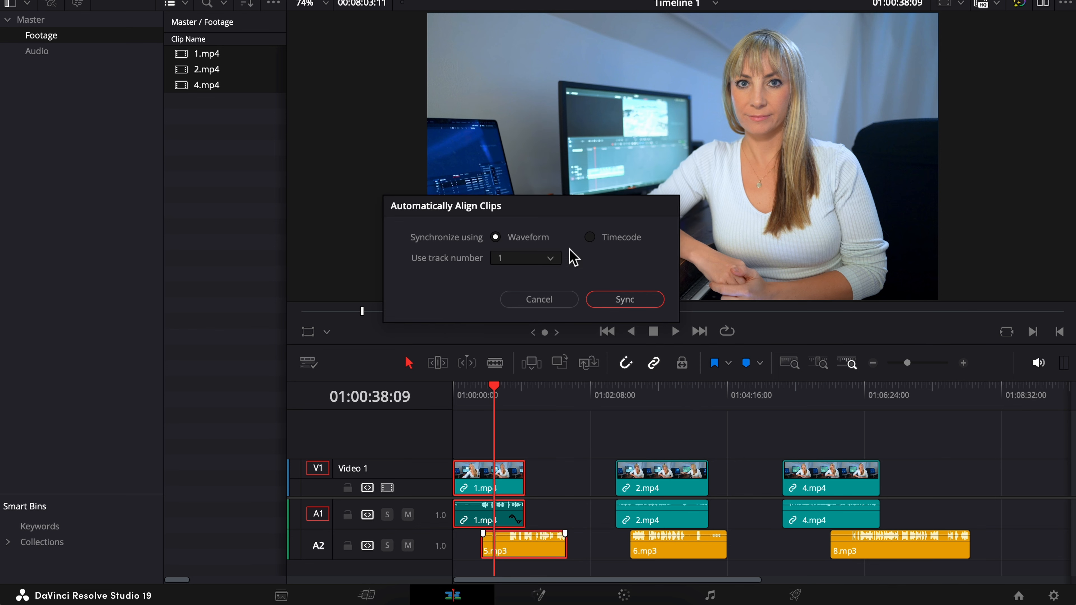
click(623, 299)
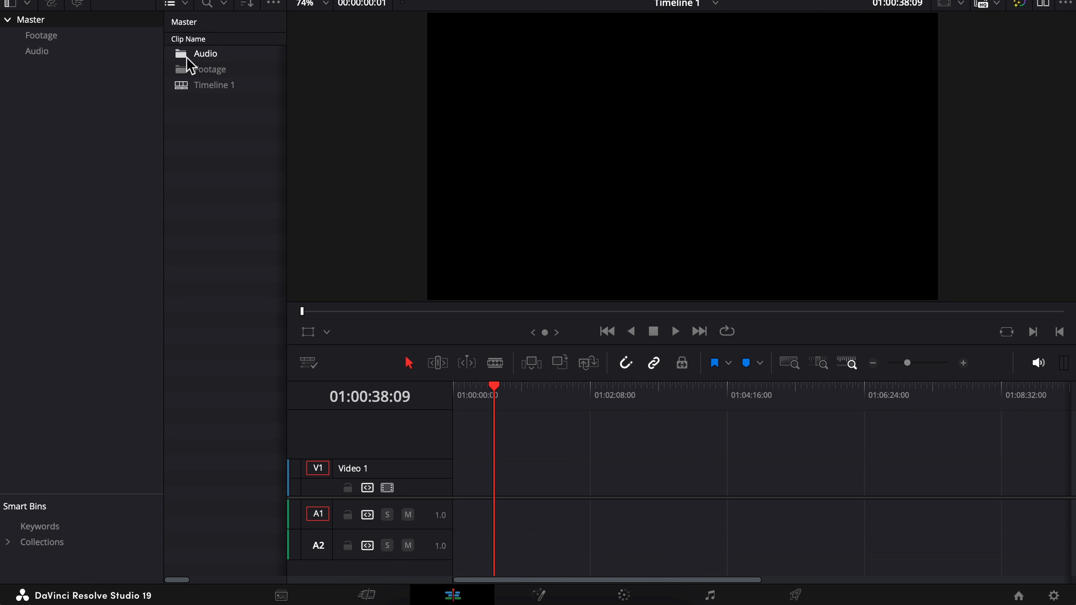
mouse_move(236, 103)
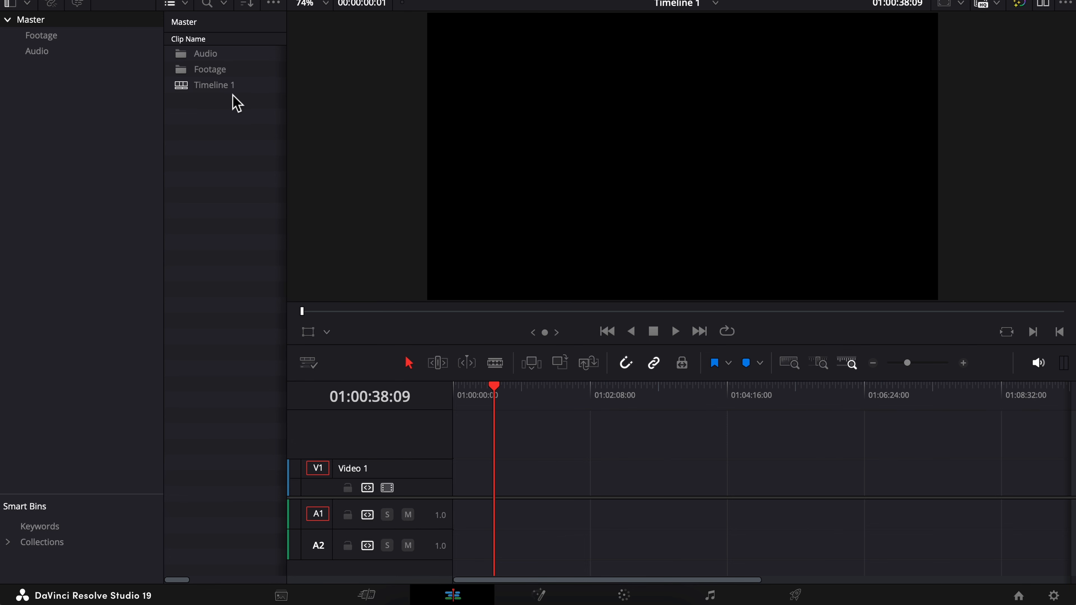
mouse_move(217, 153)
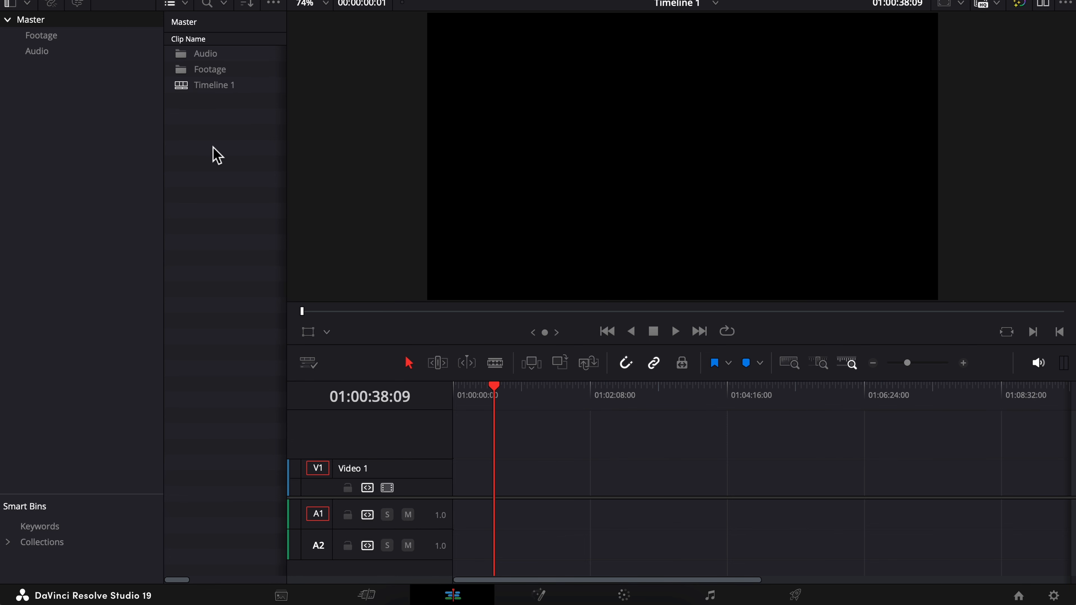
Step: Run Auto Sync Audio on the Master bin with Waveform and Retain embedded audio kept
right_click(216, 153)
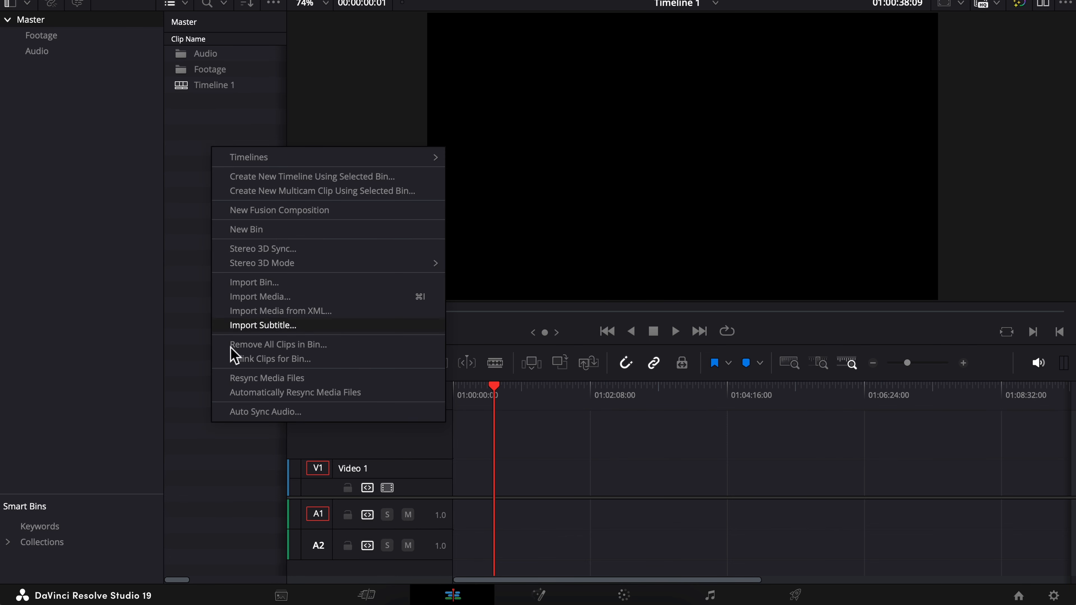
click(265, 412)
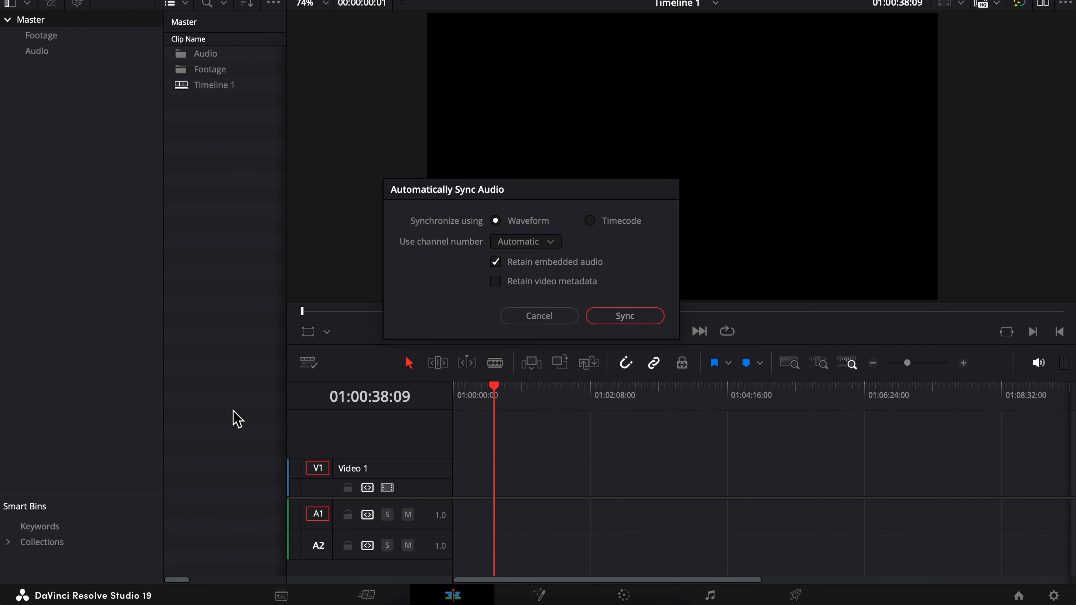
mouse_move(516, 226)
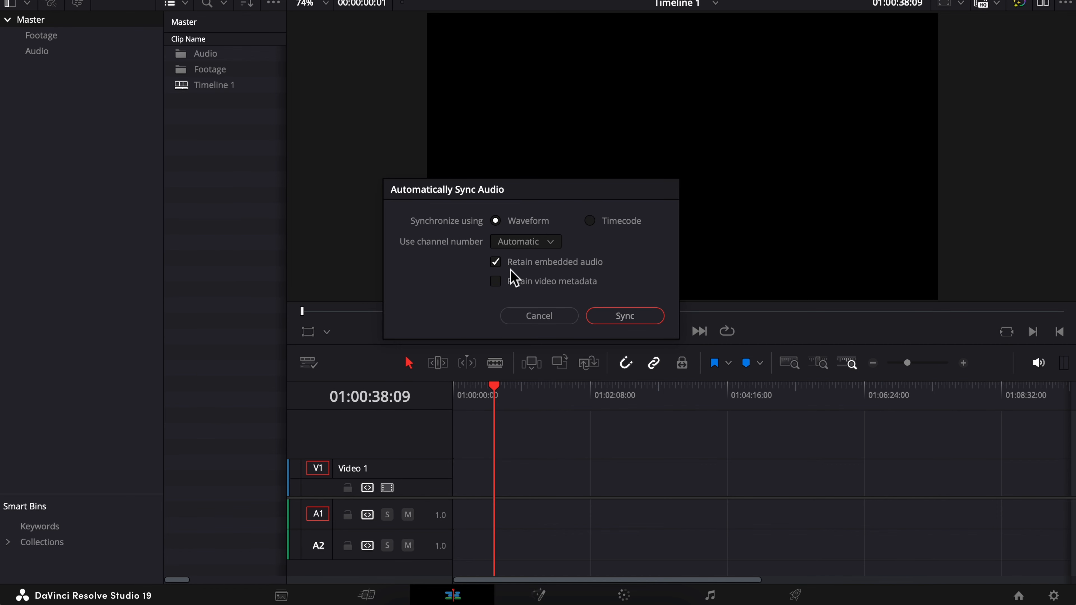
mouse_move(621, 273)
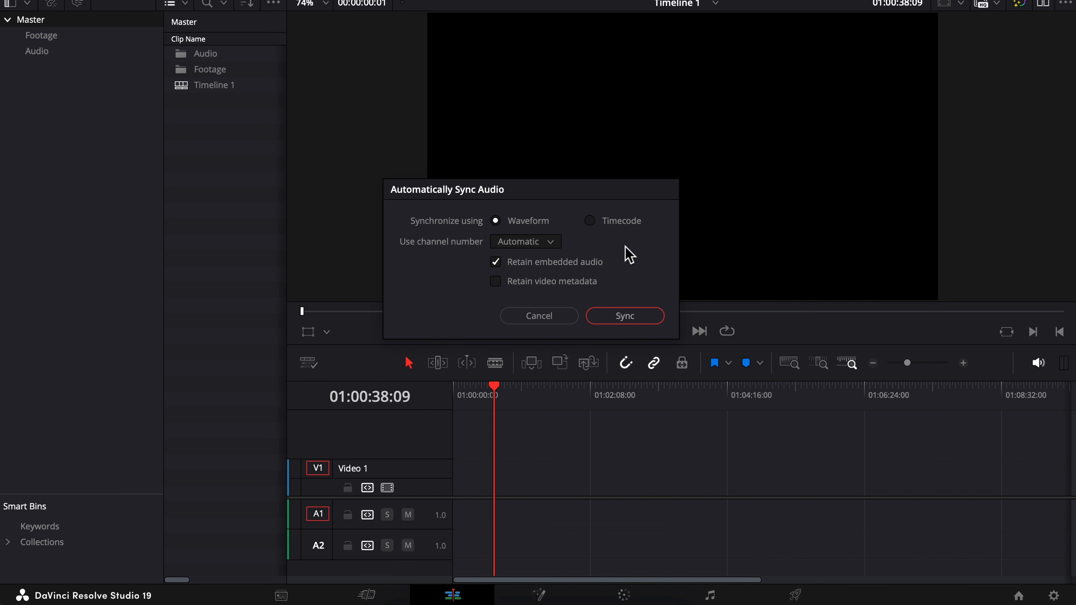
mouse_move(512, 265)
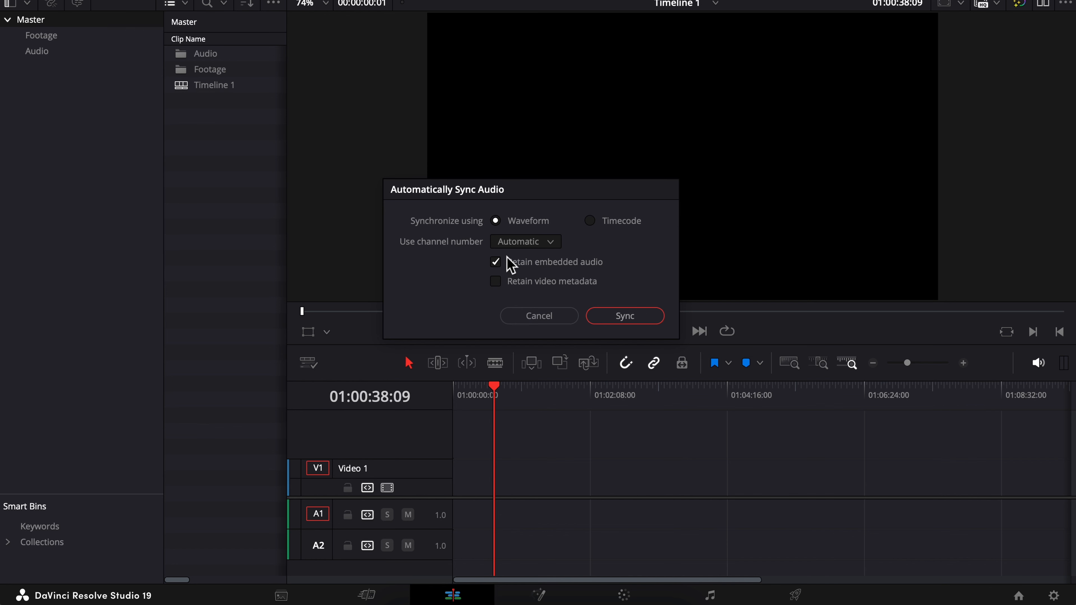
click(623, 315)
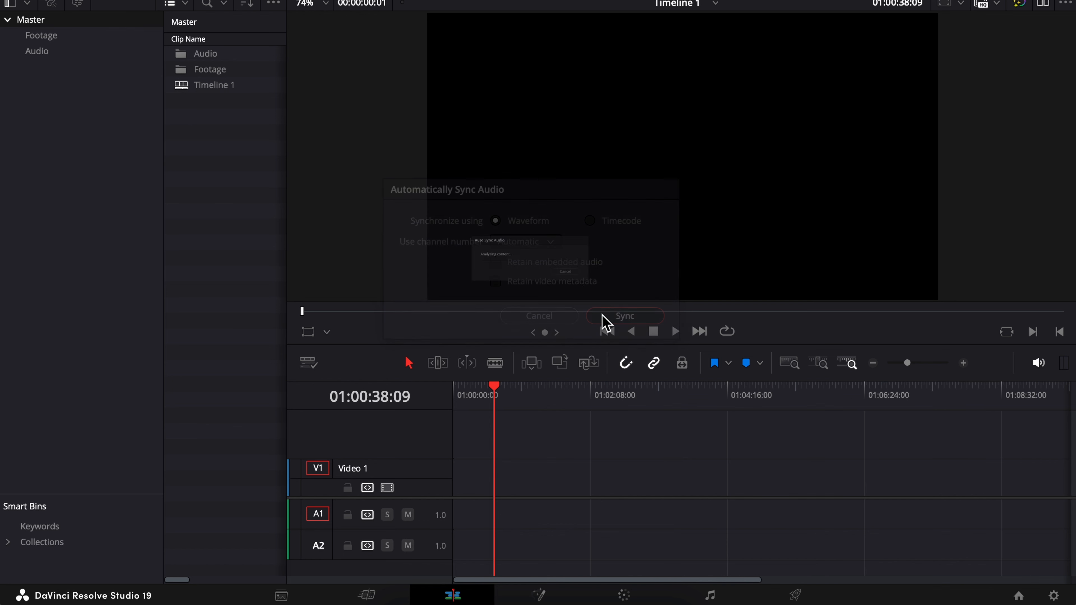
click(624, 317)
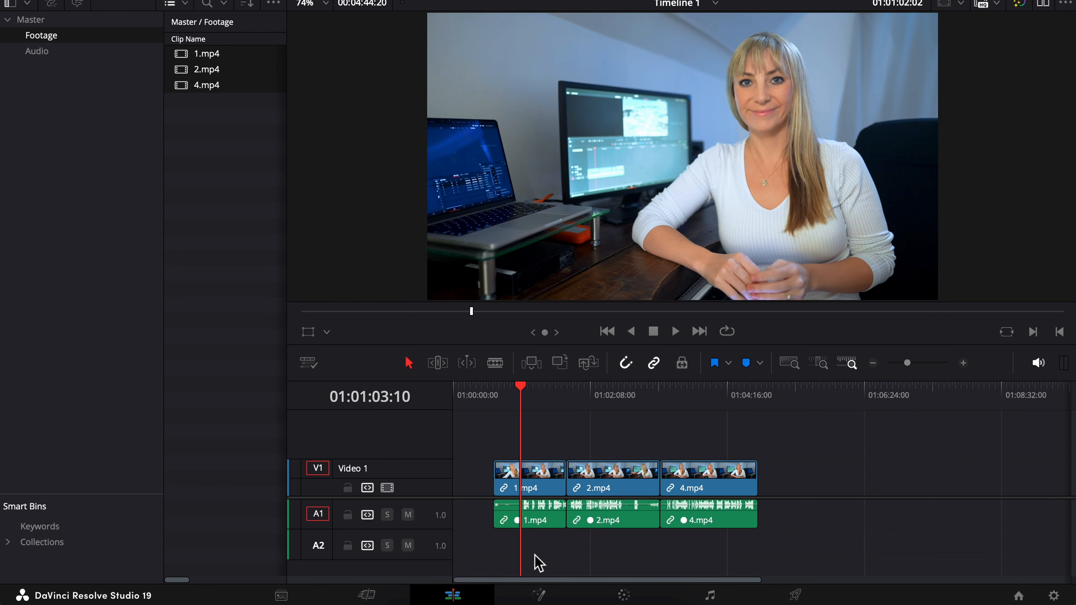
mouse_move(545, 422)
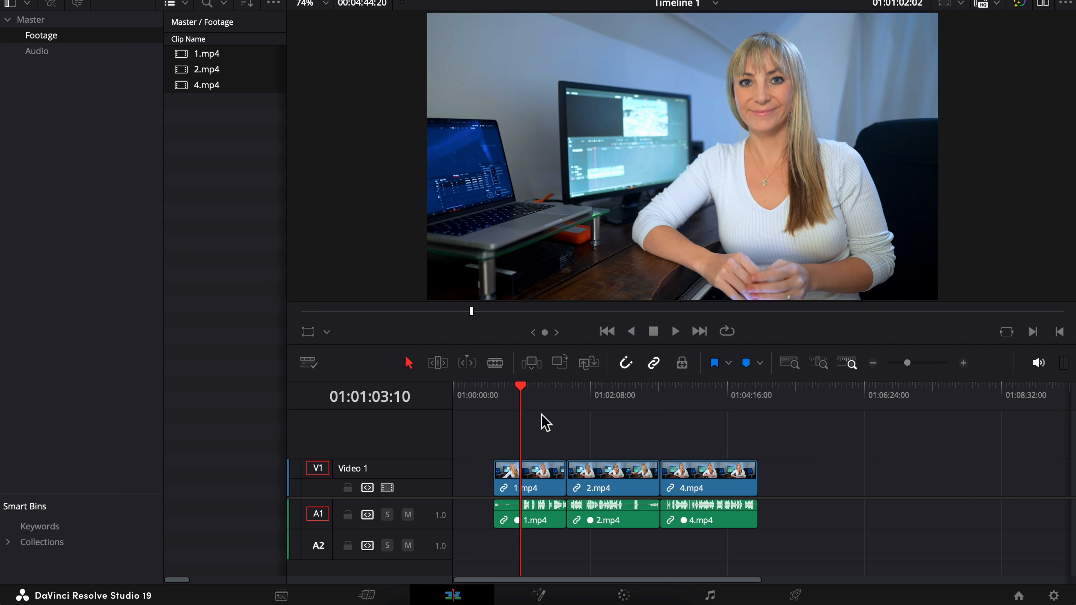